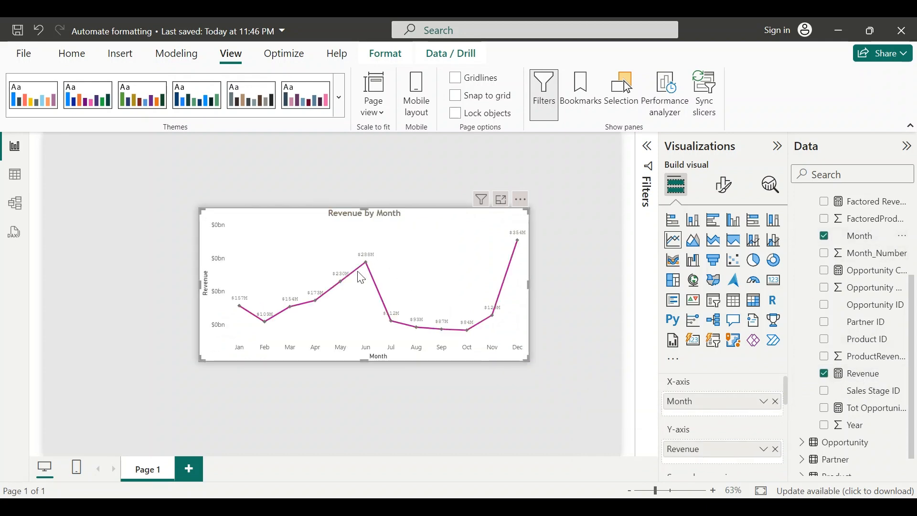
mouse_move(409, 229)
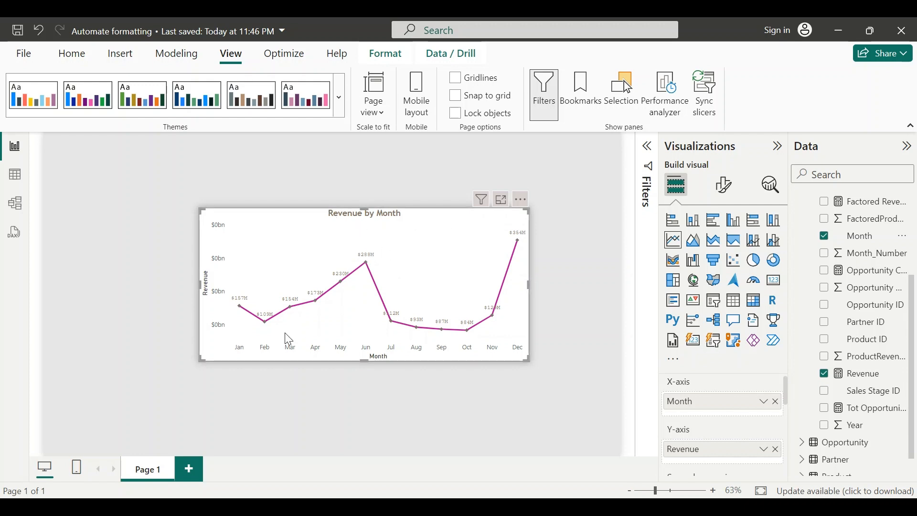
mouse_move(268, 328)
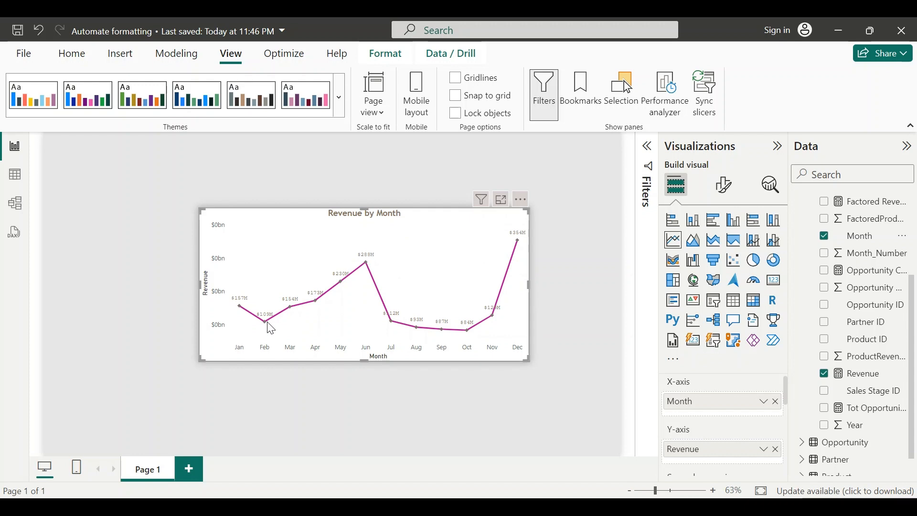
Scroll the themegenerator.point-gmbh.com home page down to reveal the chart-type list
left_click(541, 282)
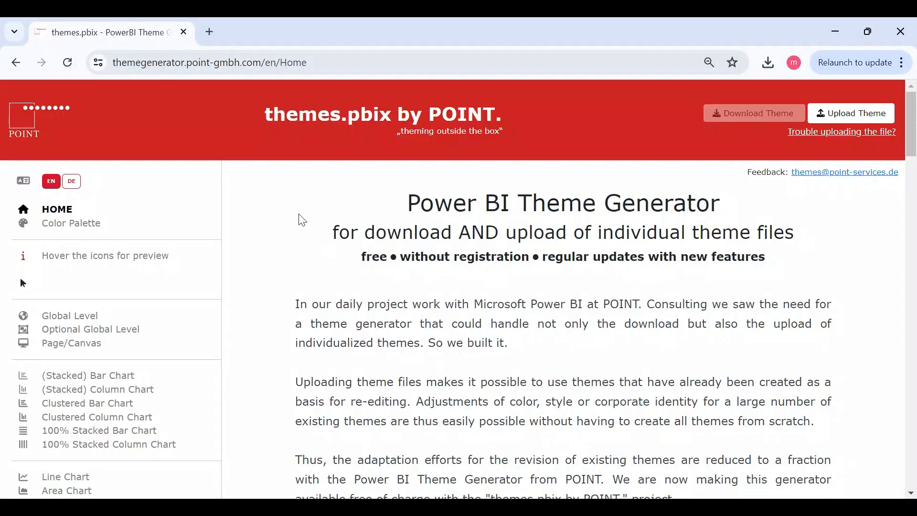
mouse_move(132, 95)
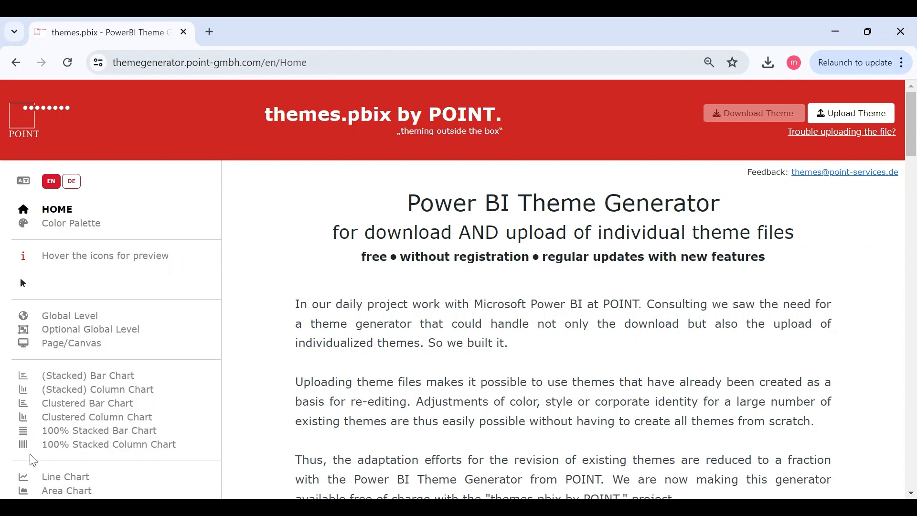
scroll("down", 3)
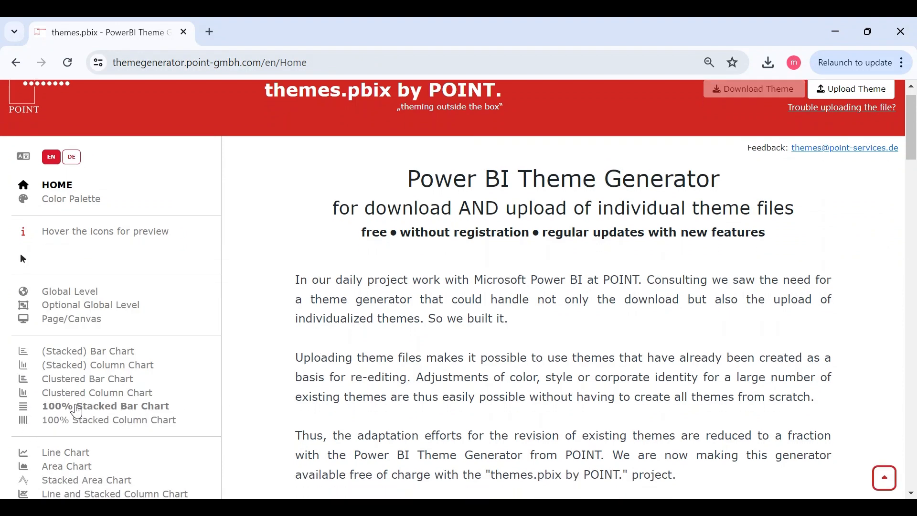
scroll("down", 3)
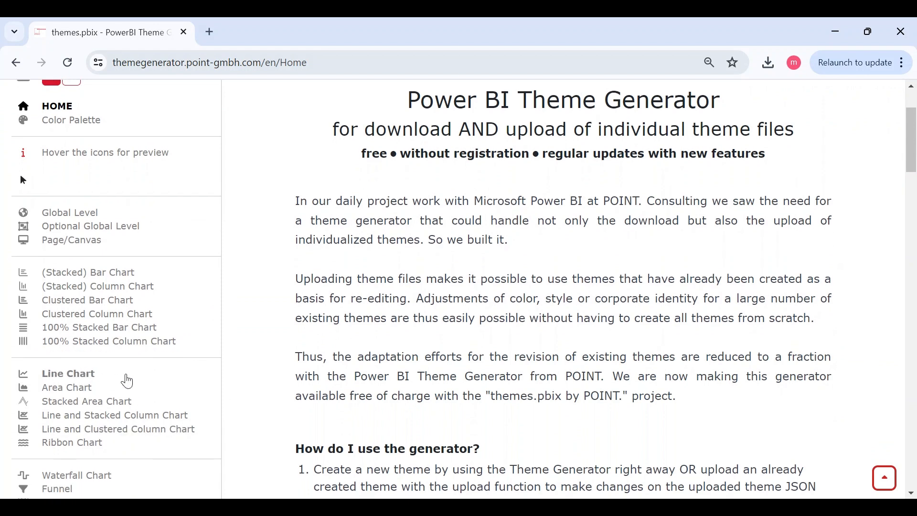
Open the Line Chart settings page and expand its Data labels section
left_click(68, 374)
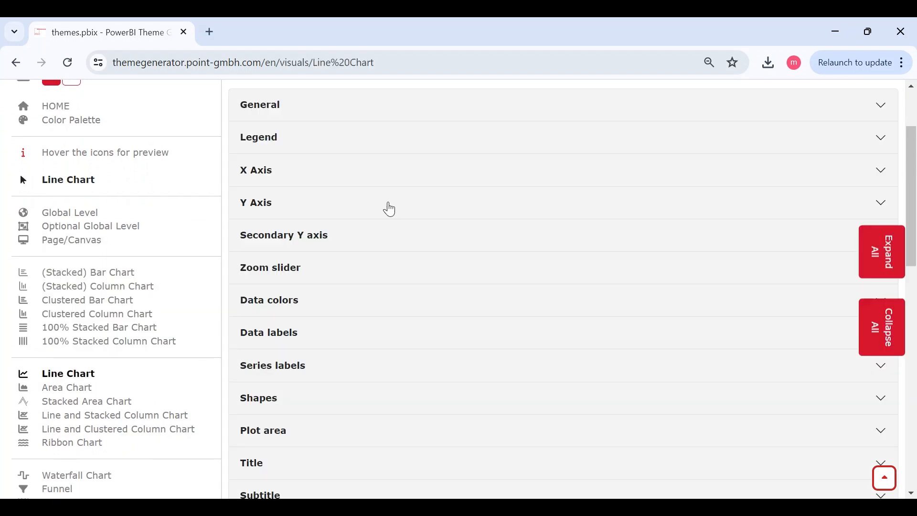
scroll("down", 3)
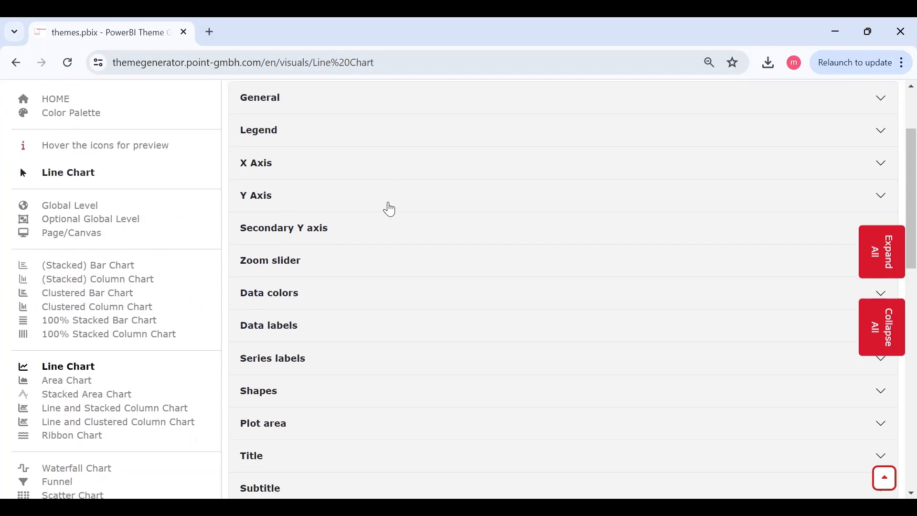
scroll("down", 3)
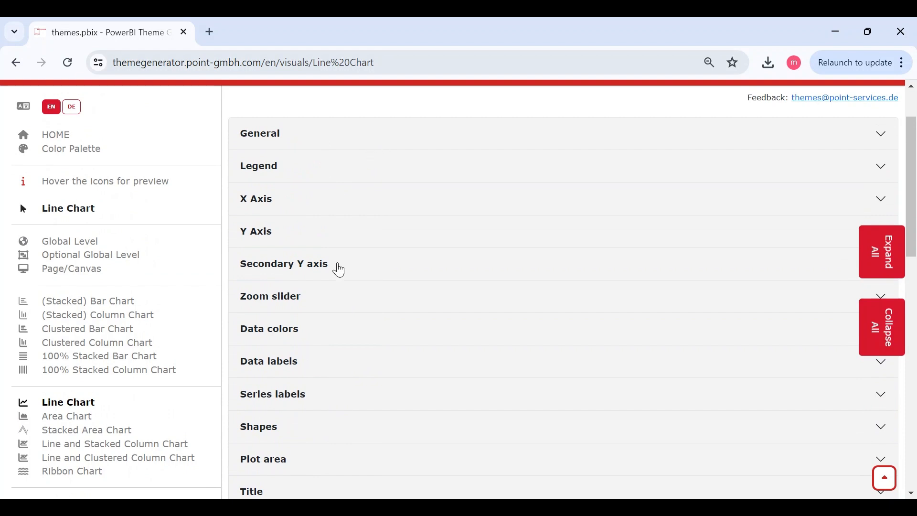
scroll("down", 3)
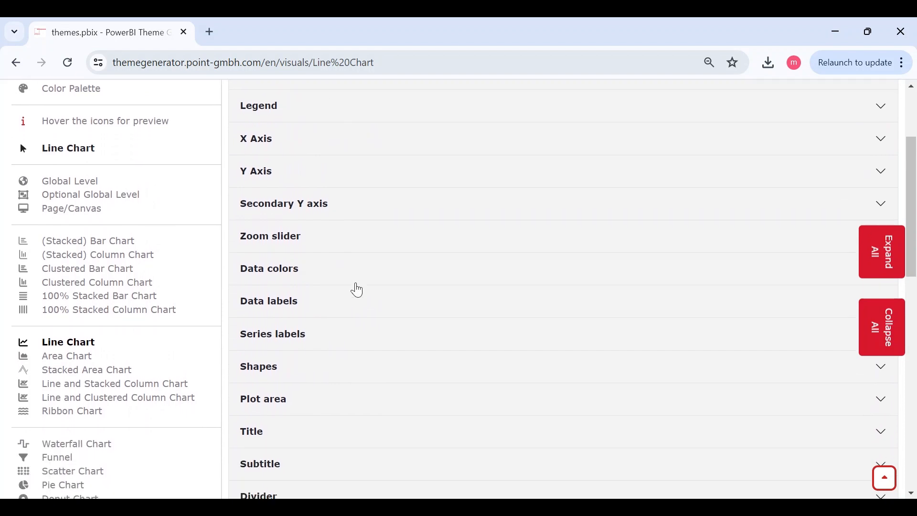
left_click(269, 301)
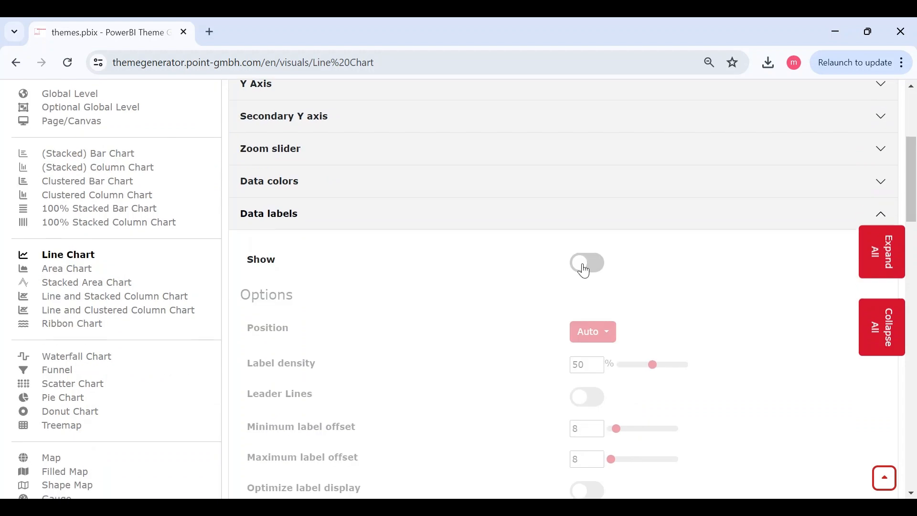
Turn on line chart data labels with value colour #e2bf9d
left_click(587, 263)
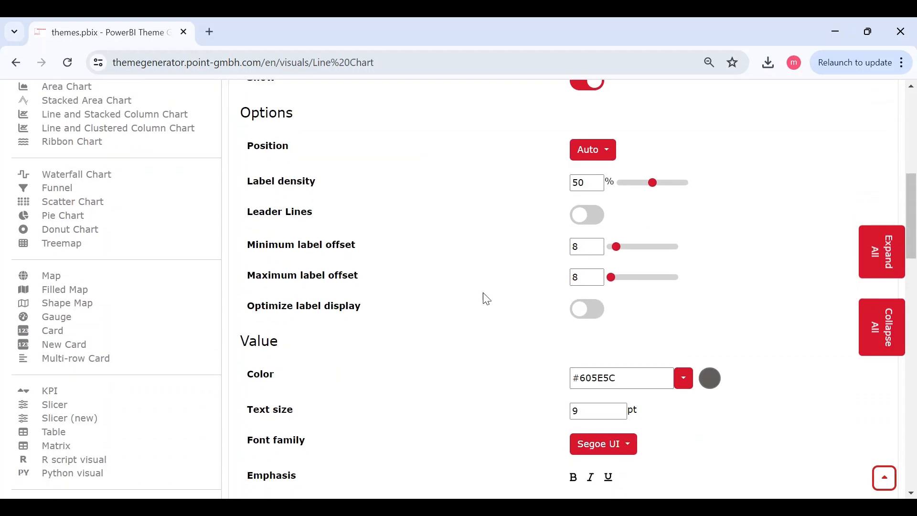
scroll("down", 3)
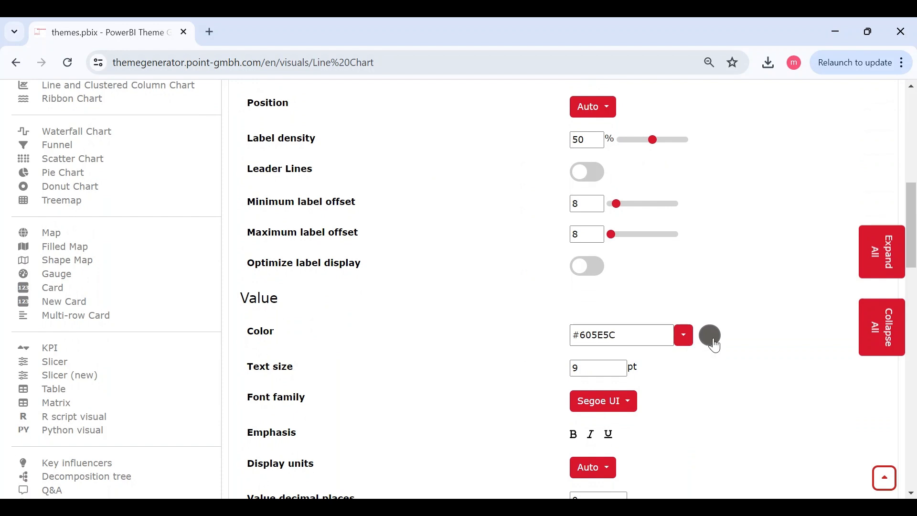
mouse_move(683, 343)
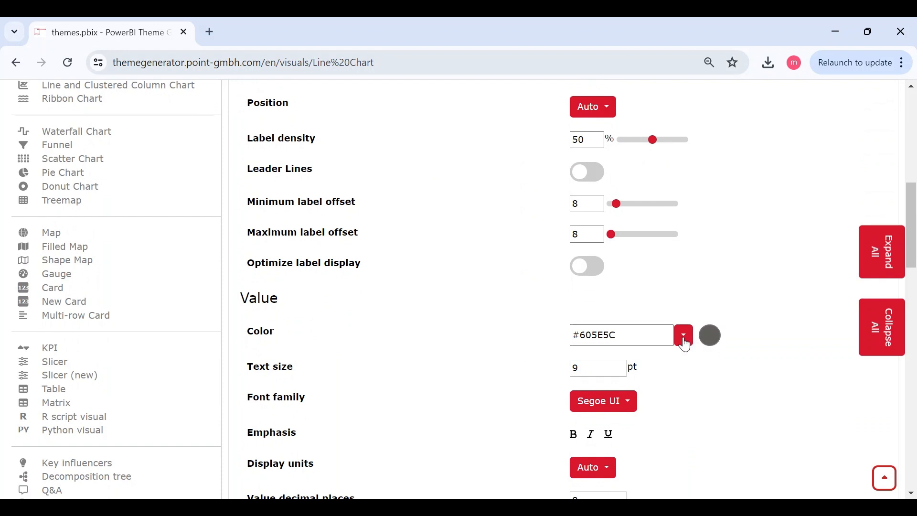
left_click(709, 335)
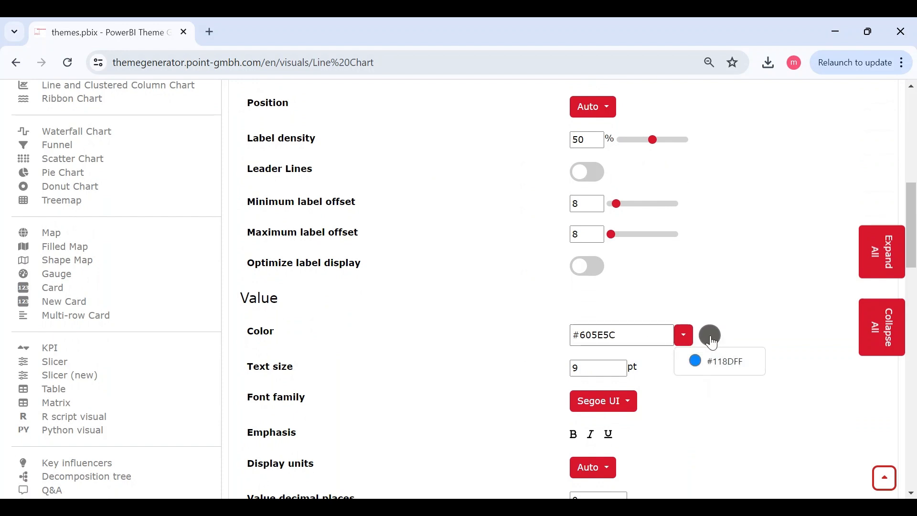
left_click(602, 334)
type("#e2bf9d")
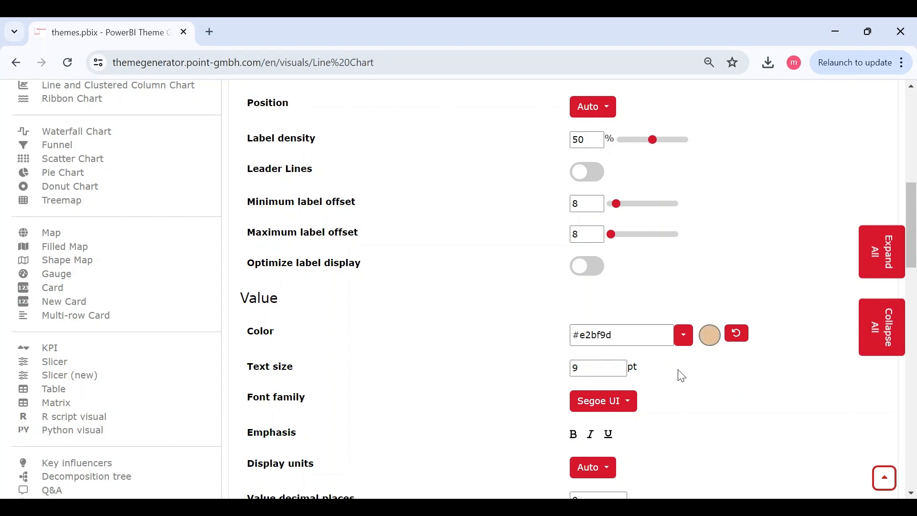
scroll("down", 3)
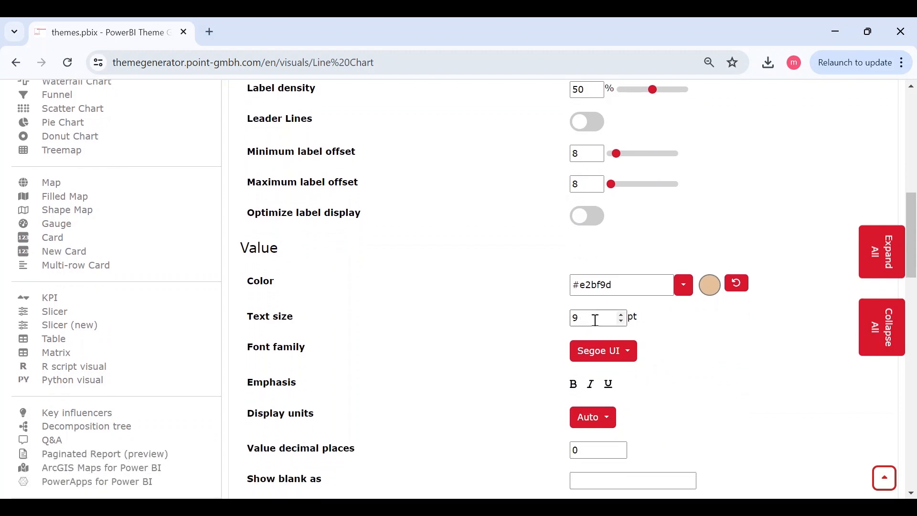
Give the data labels 10 pt Trebuchet MS text and Millions display units
type("10")
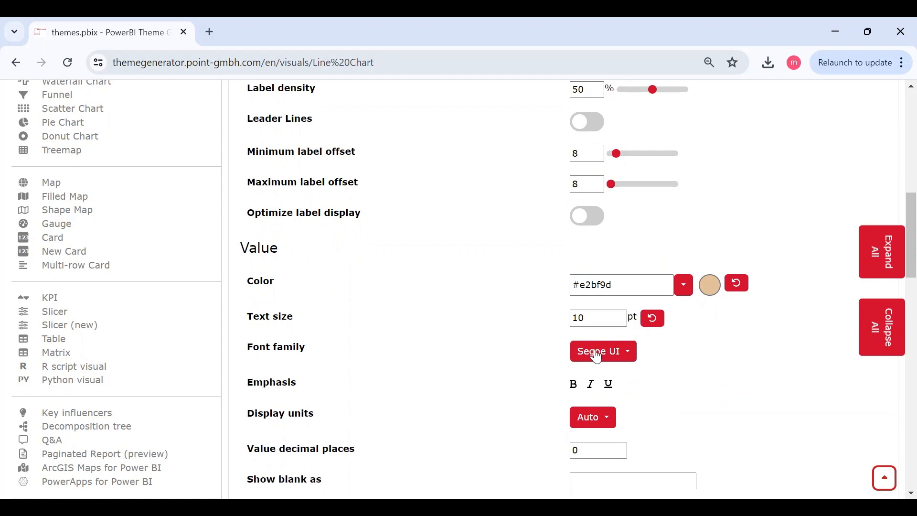
left_click(603, 351)
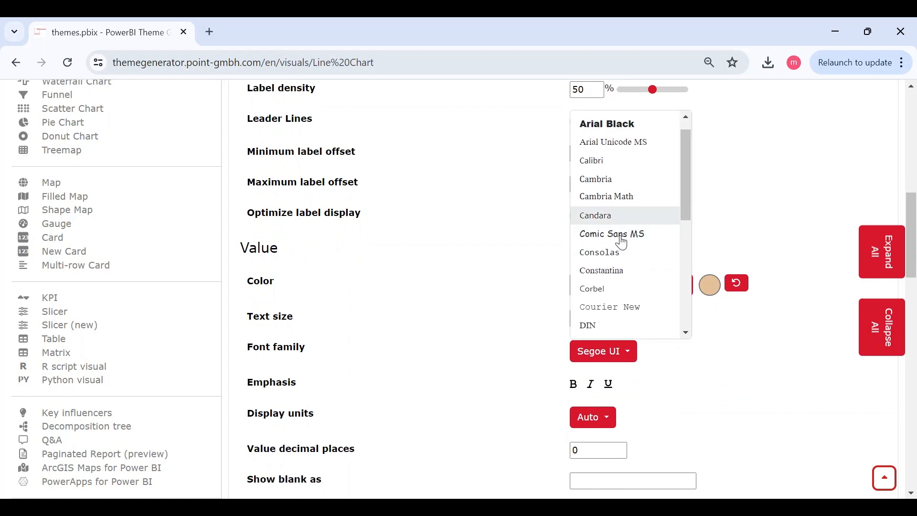
scroll("down", 3)
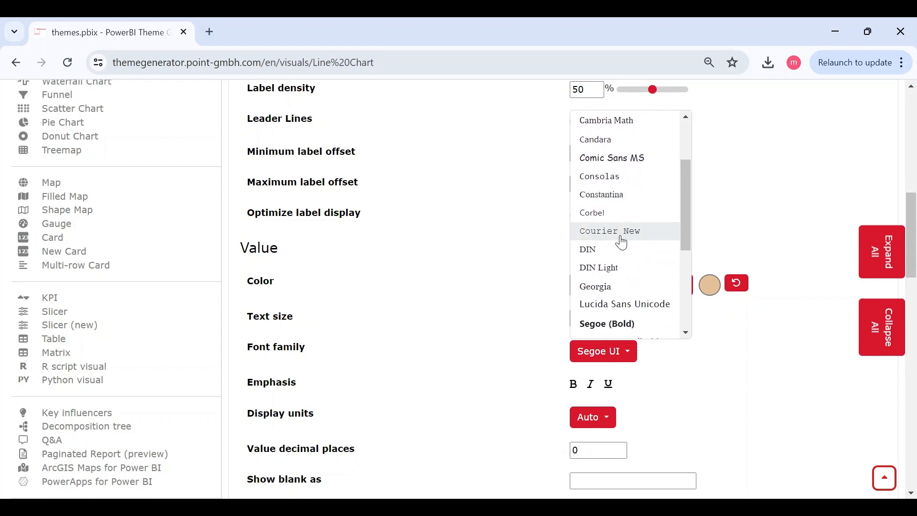
scroll("down", 3)
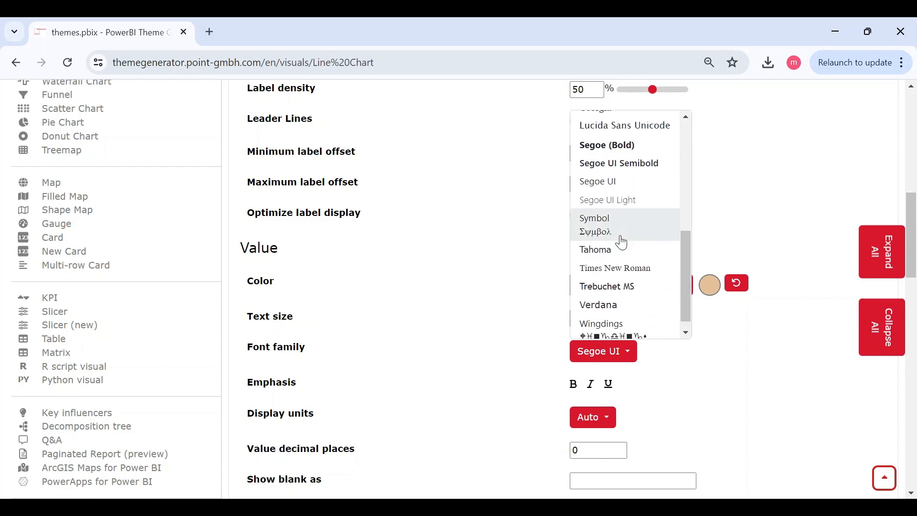
left_click(607, 286)
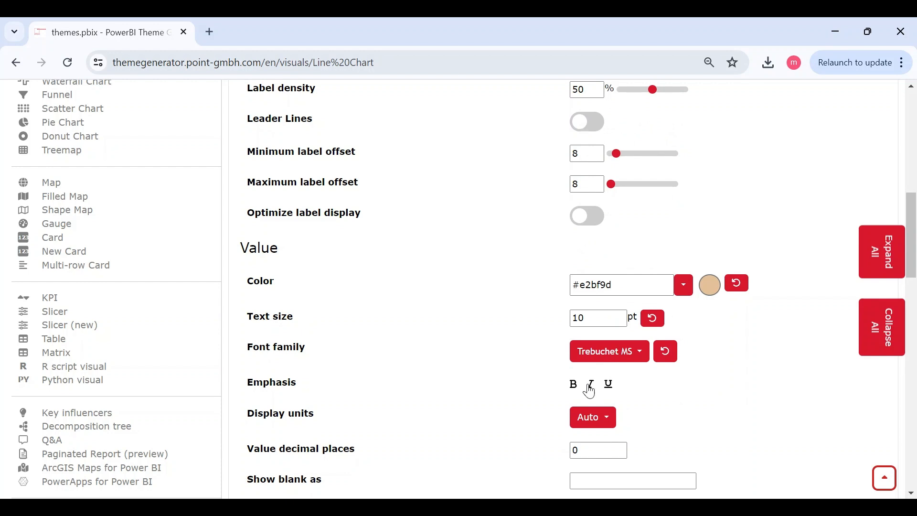
scroll("down", 3)
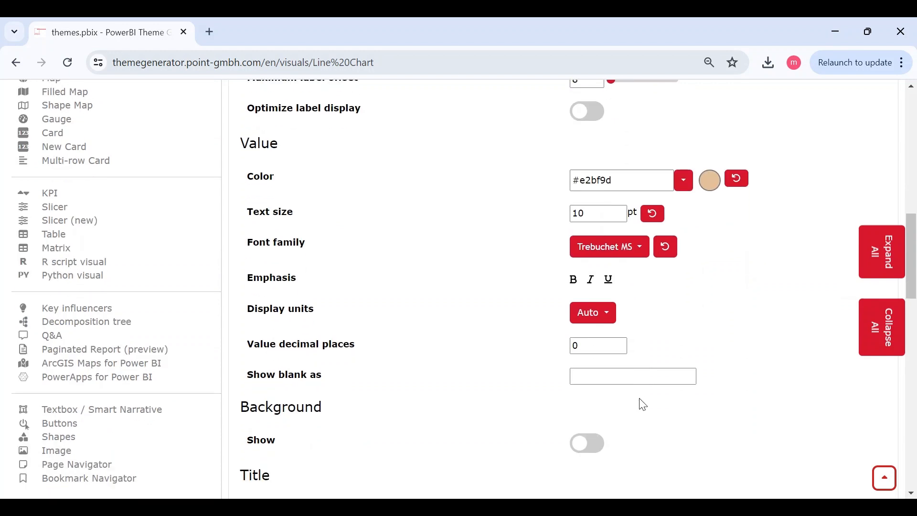
mouse_move(606, 310)
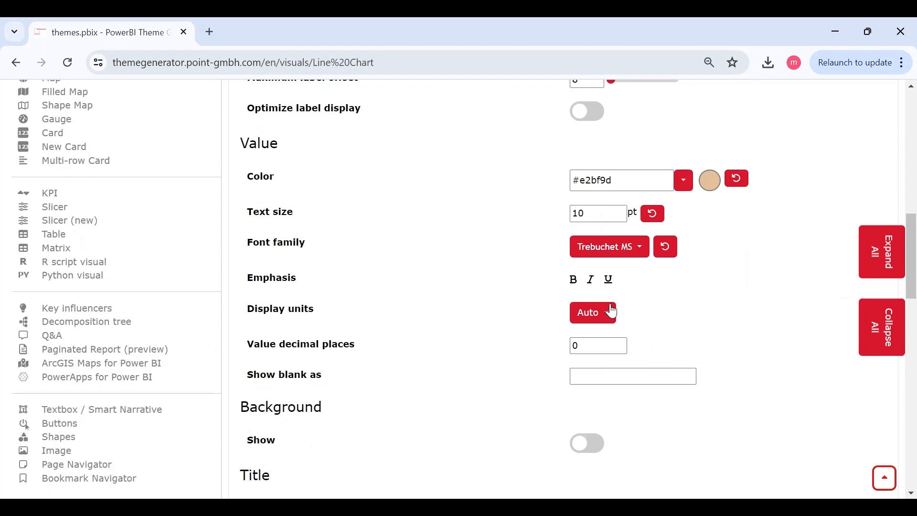
left_click(593, 312)
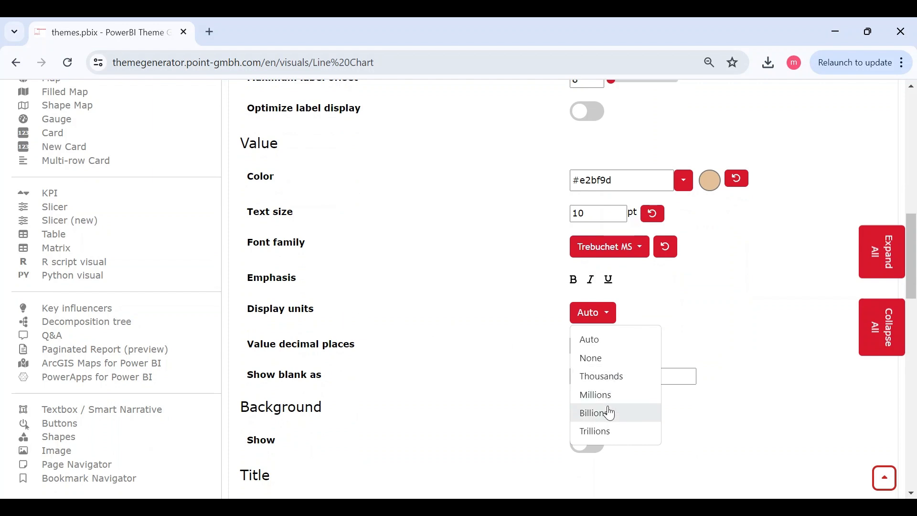
left_click(595, 394)
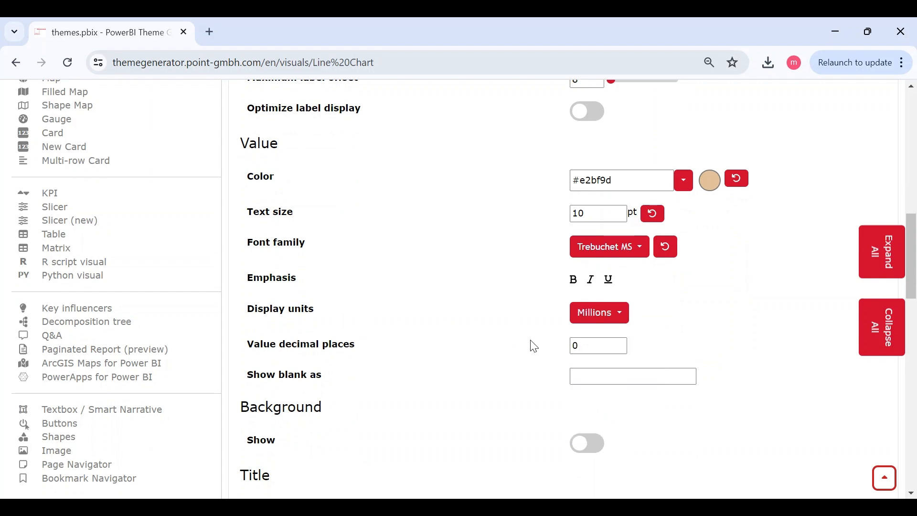
scroll("down", 3)
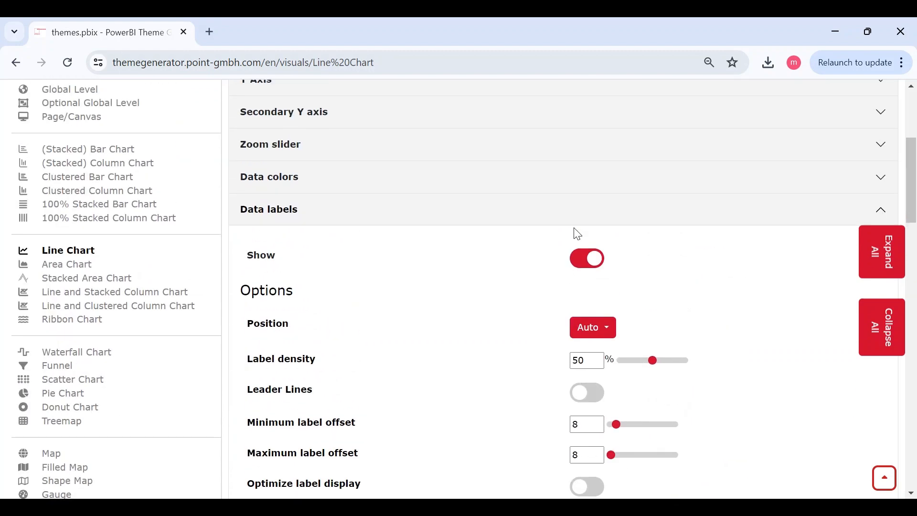
Expand Title, switch line chart titles on and set centre horizontal alignment
left_click(269, 209)
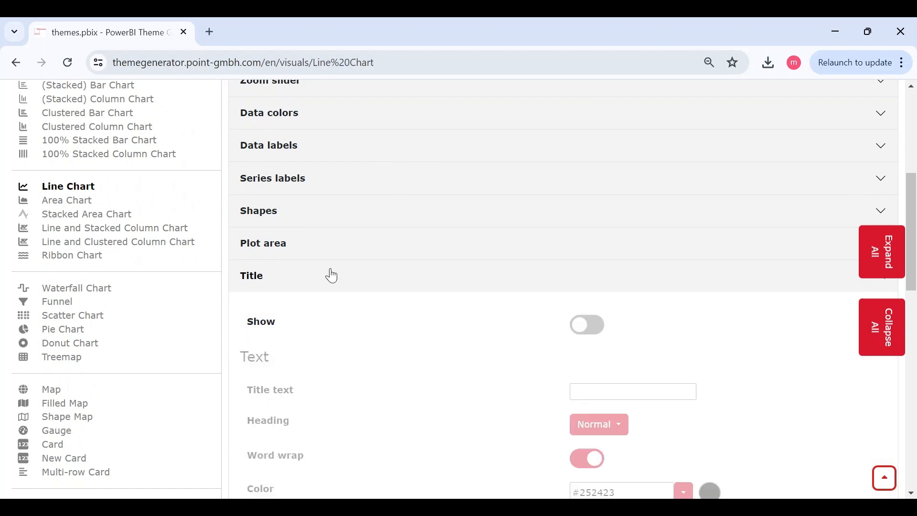
scroll("down", 3)
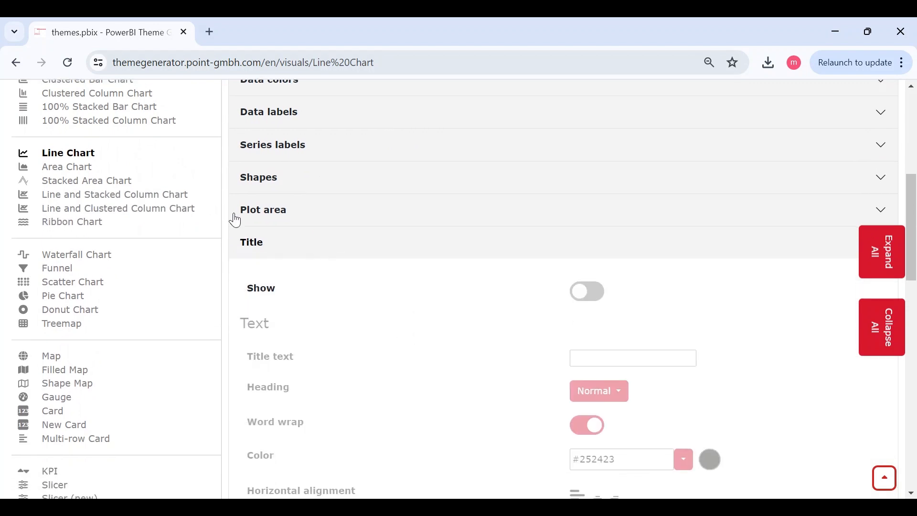
left_click(586, 291)
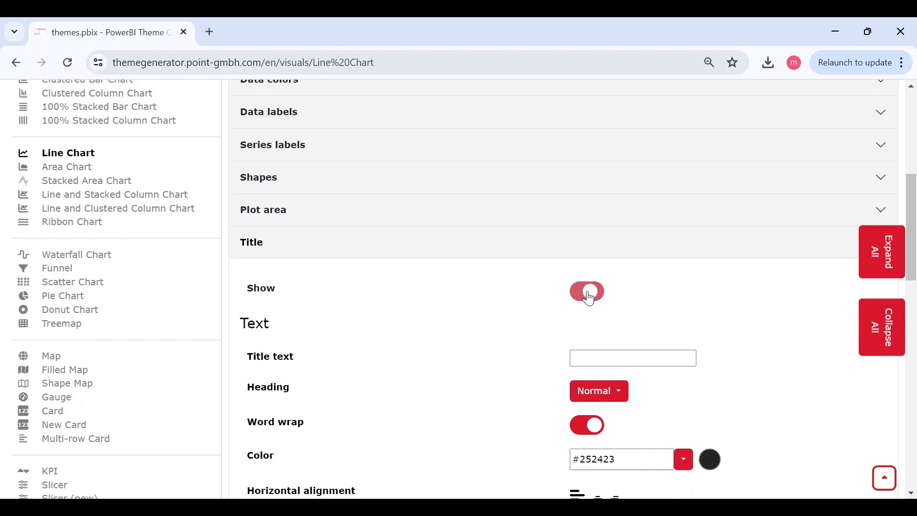
scroll("down", 3)
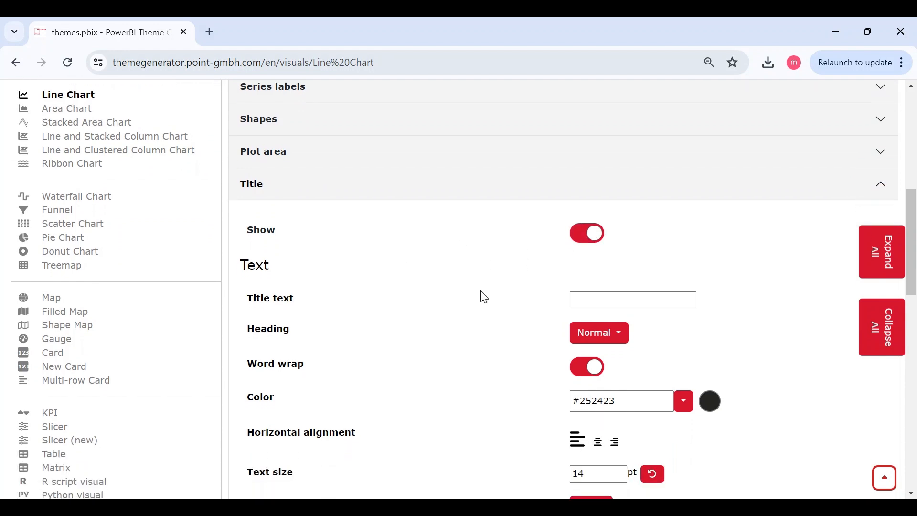
scroll("down", 3)
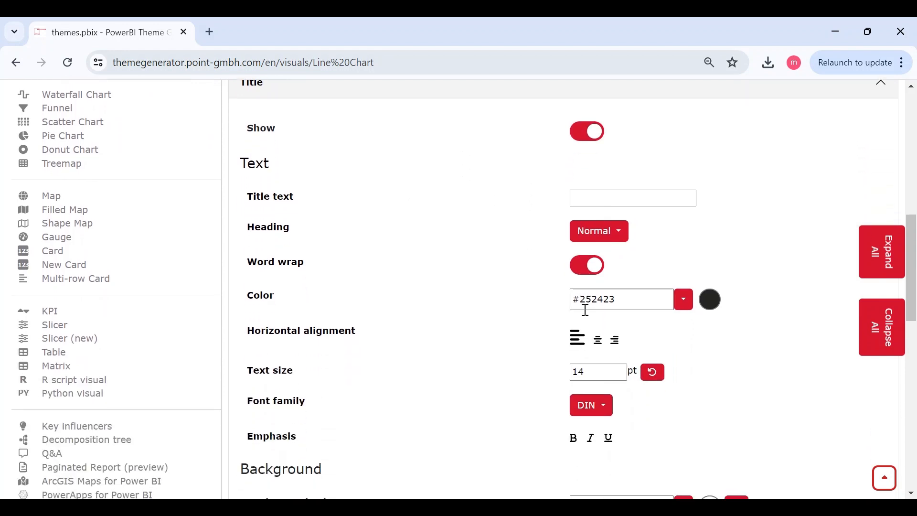
left_click(594, 338)
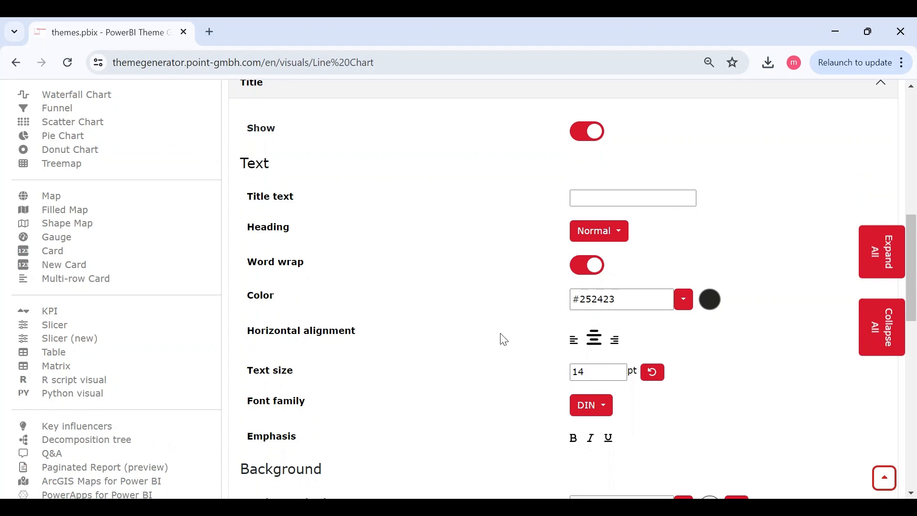
scroll("down", 3)
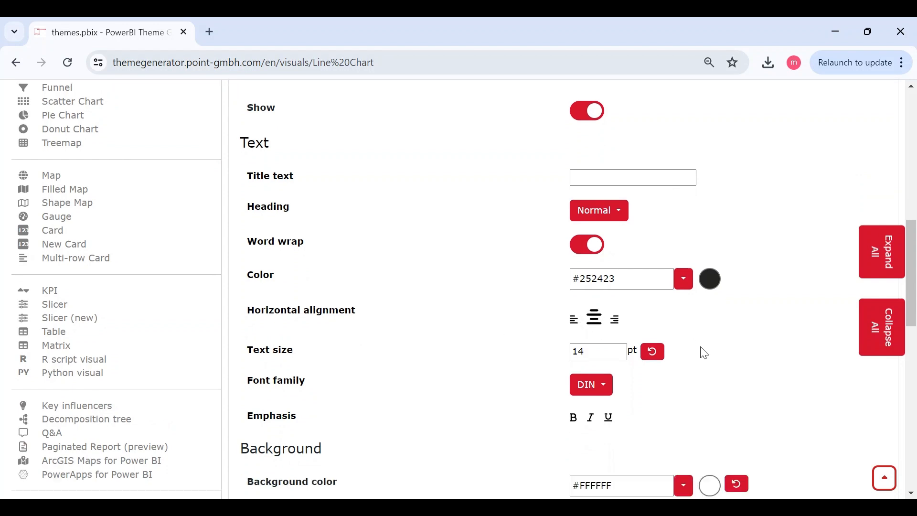
scroll("down", 3)
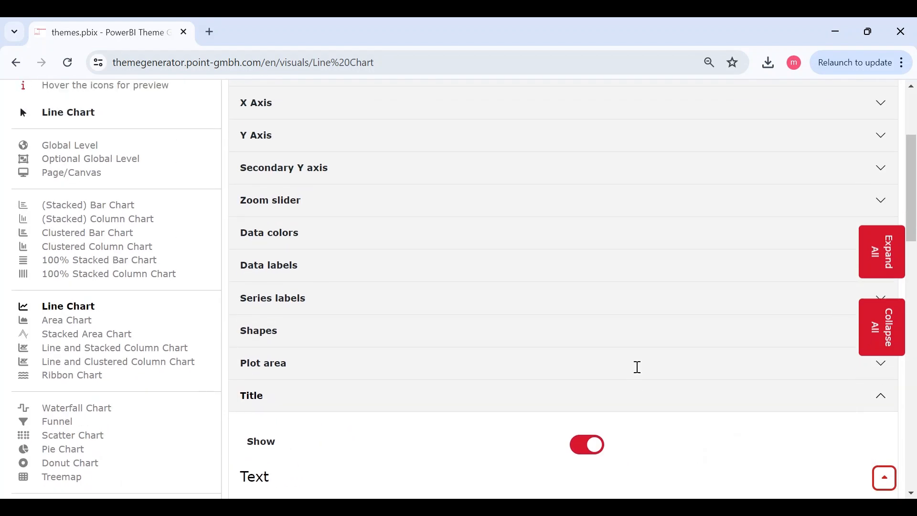
mouse_move(550, 401)
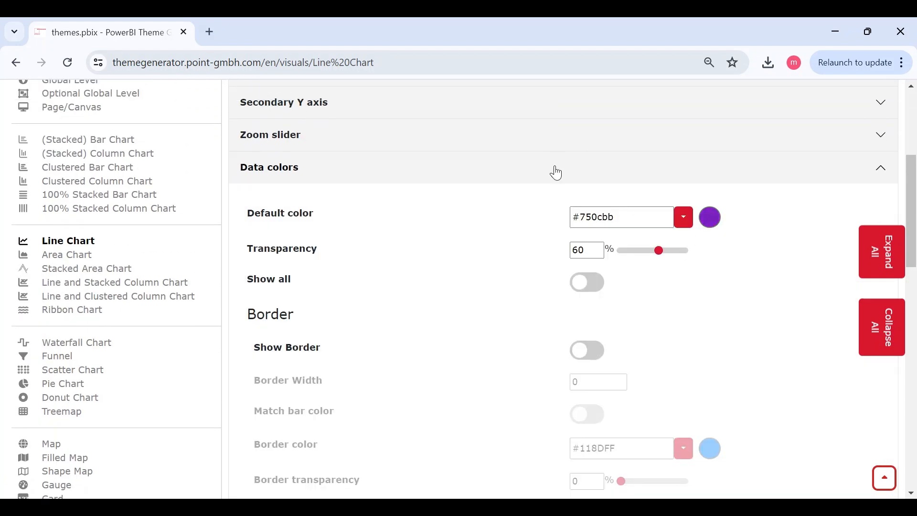
Browse the Line Chart data colours and the Table visual's Outline, Cell Style and Title settings
scroll("down", 3)
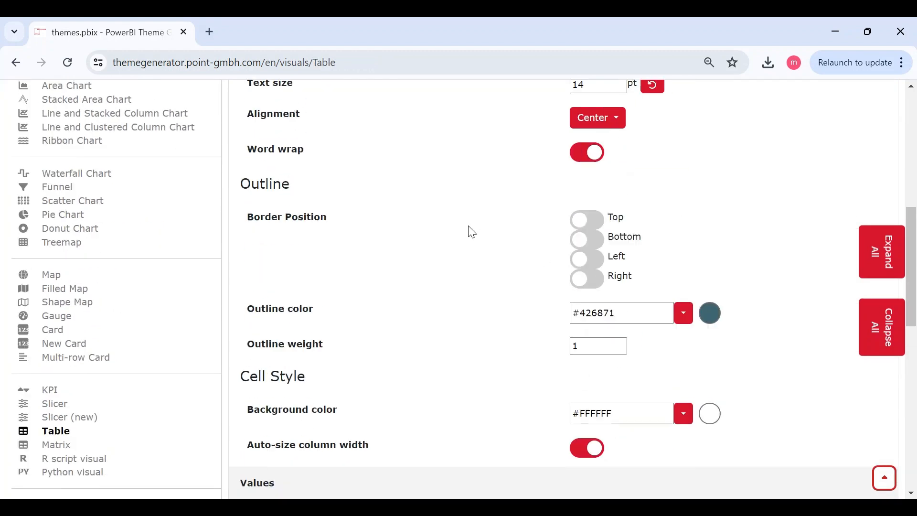
scroll("down", 3)
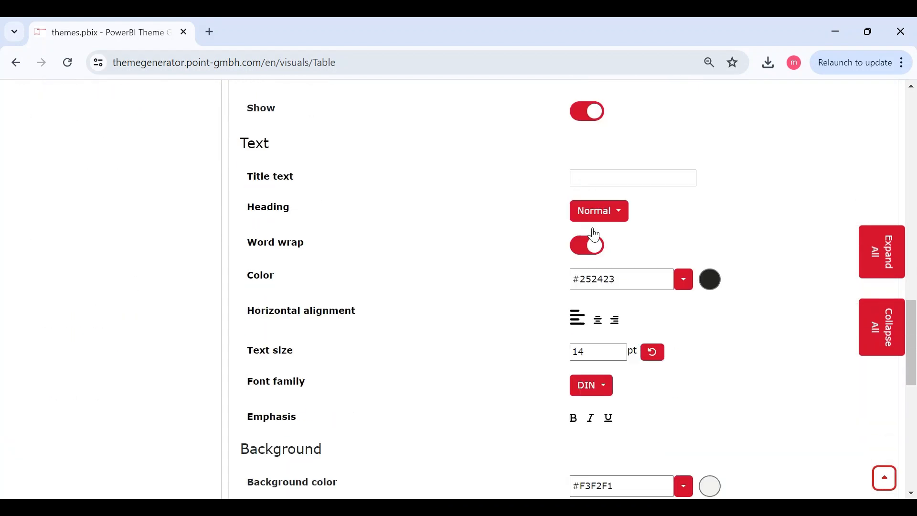
scroll("down", 3)
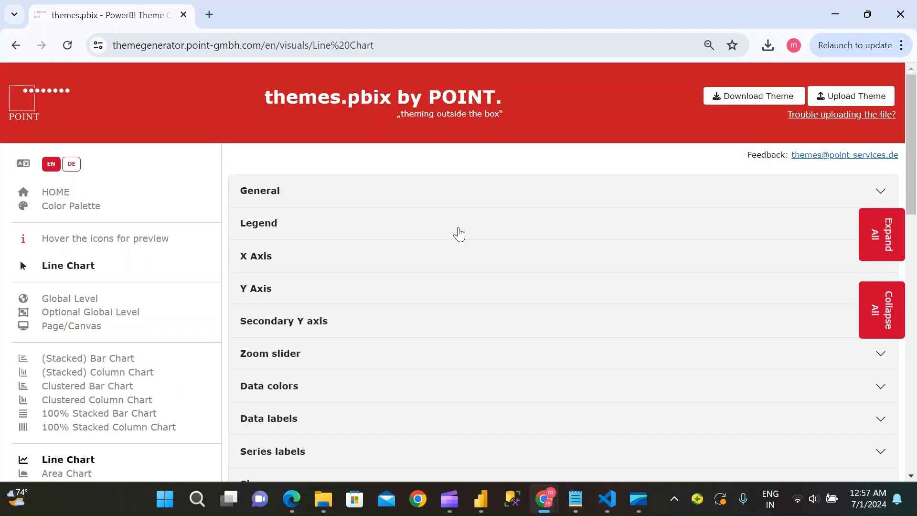
mouse_move(767, 102)
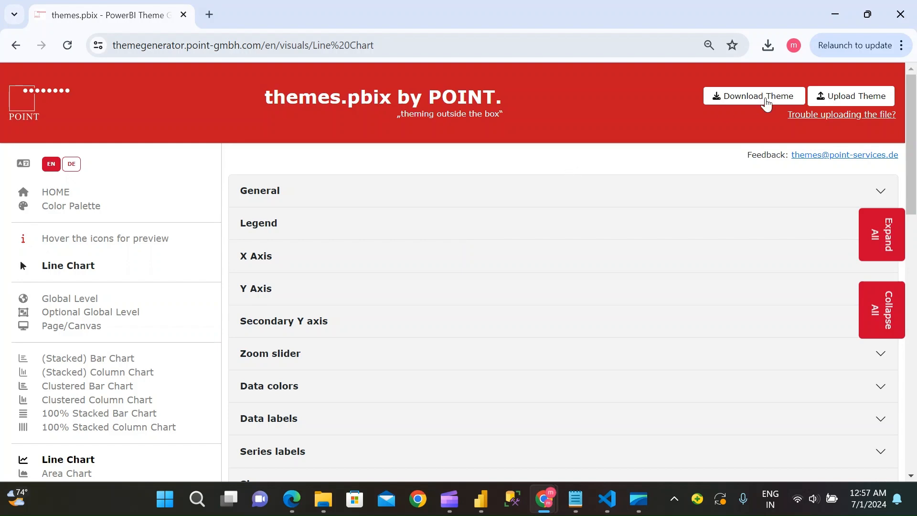
Download the theme as 'custometheme' JSON and close the thank-you popup
left_click(754, 96)
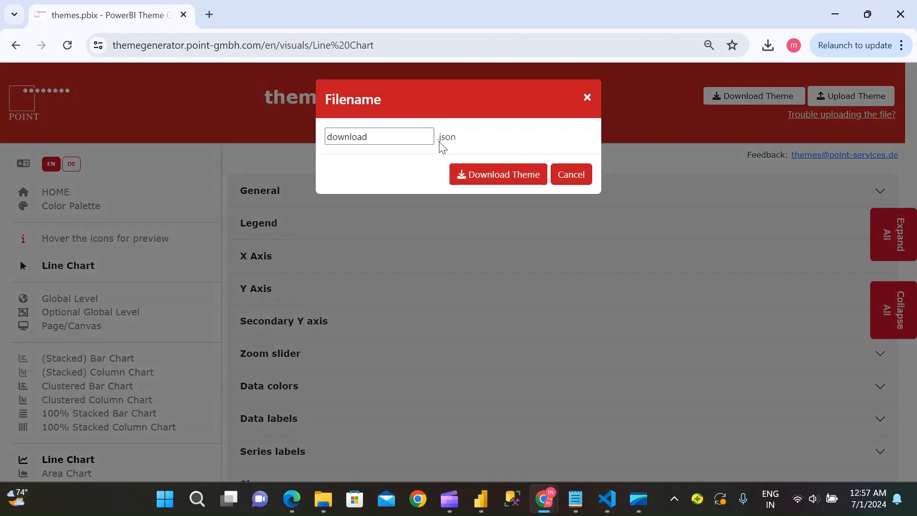
type("custometheme")
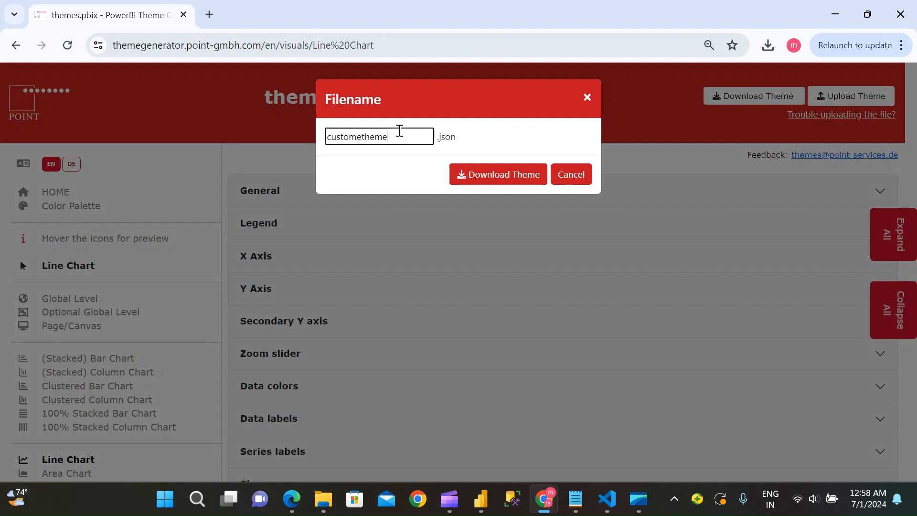
left_click(498, 174)
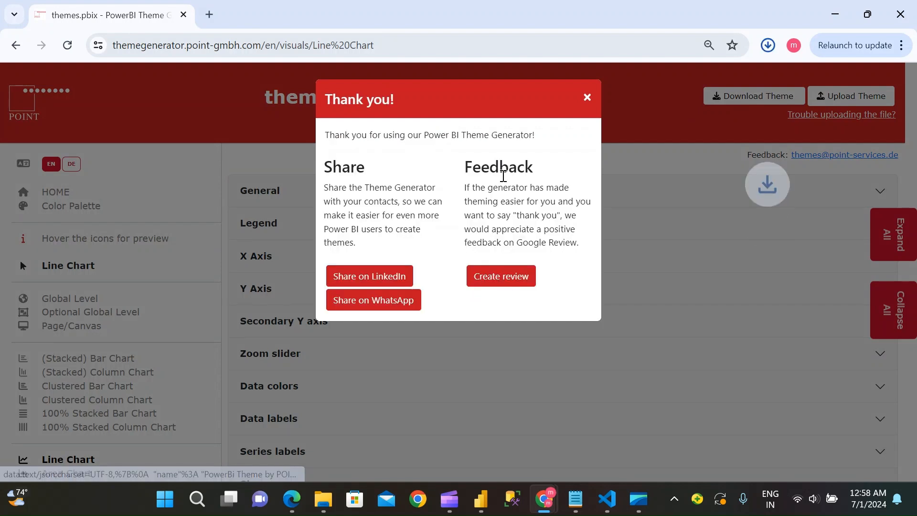
left_click(323, 499)
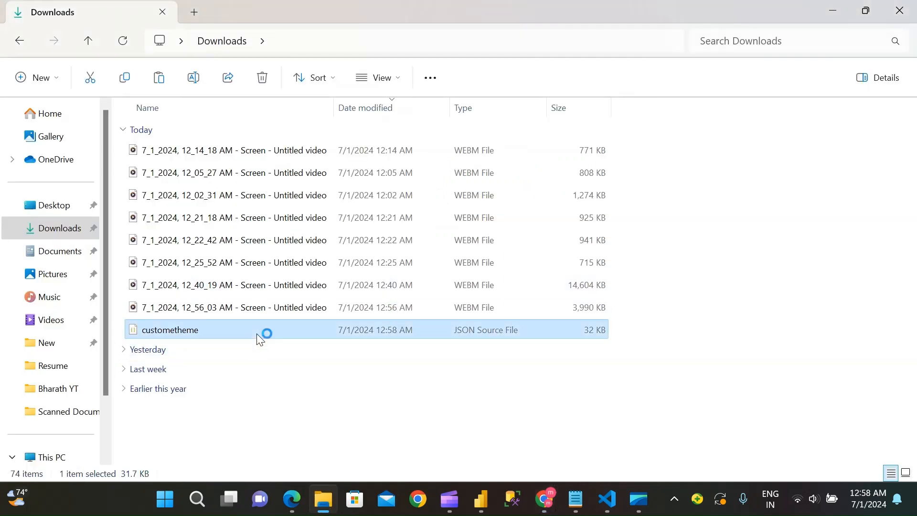
View the custometheme JSON in the code editor, then return to Power BI Desktop
double_click(170, 329)
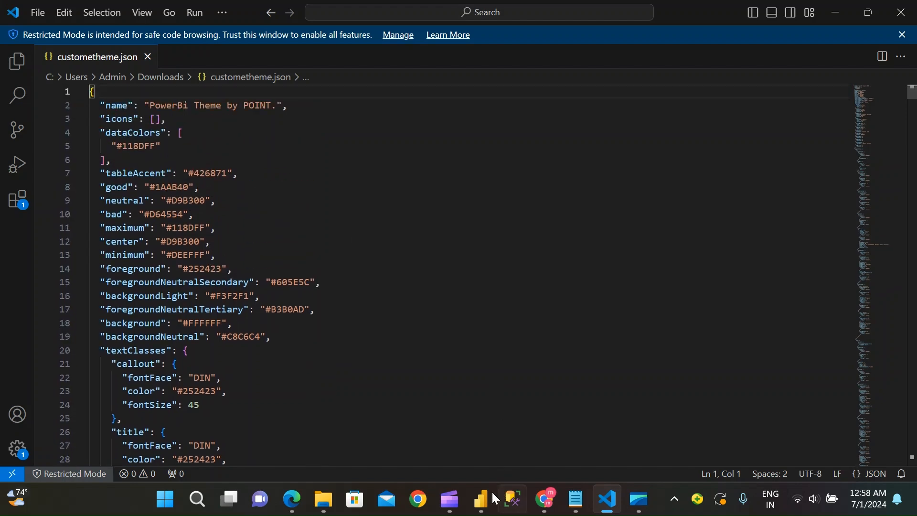
left_click(481, 499)
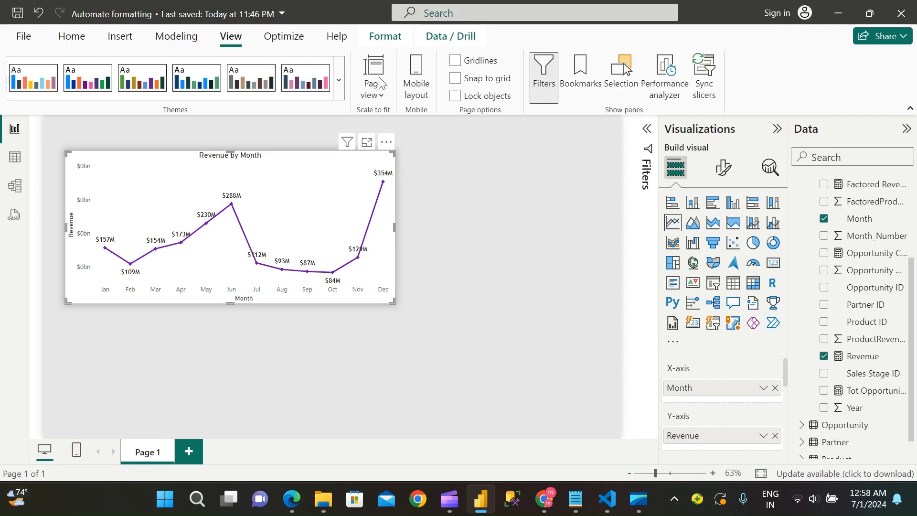
Import custometheme.json as the report theme and dismiss the confirmation
left_click(338, 78)
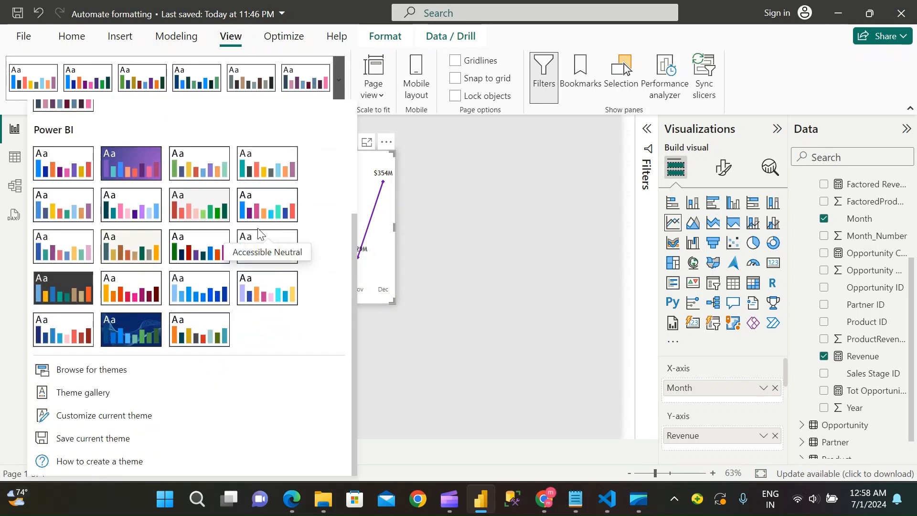
mouse_move(72, 372)
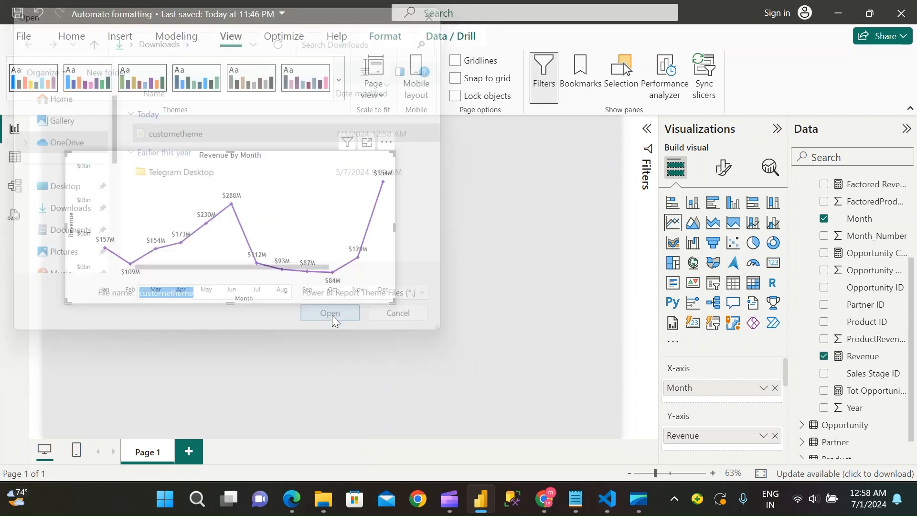
left_click(330, 313)
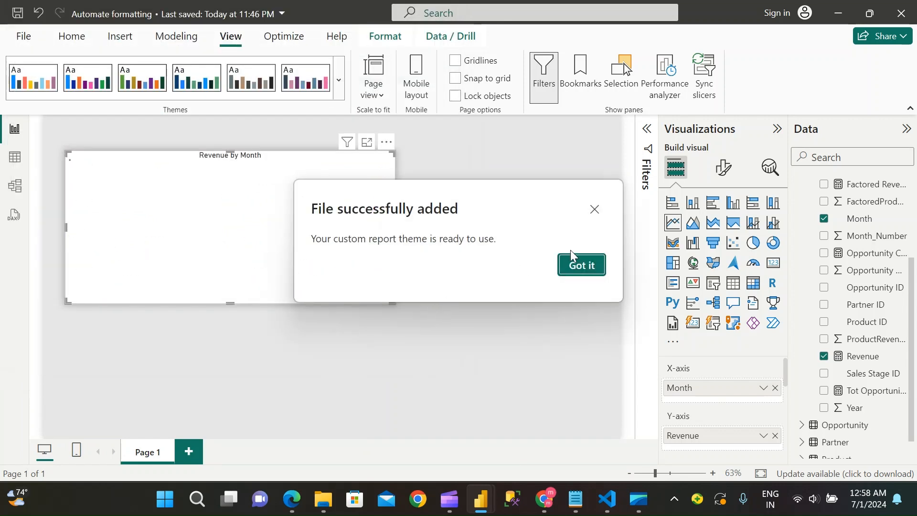
left_click(581, 264)
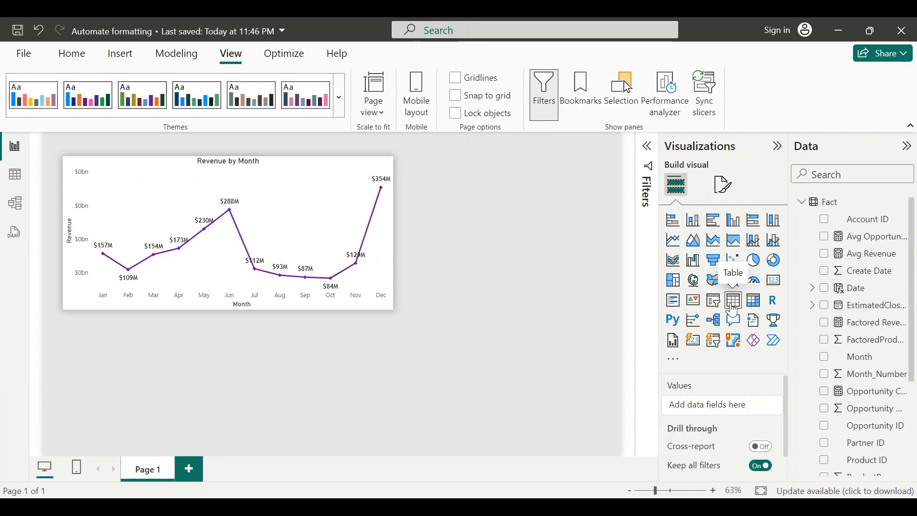
Add a table visual with Account ID, Month, Opportunity Count and Revenue fields
left_click(732, 300)
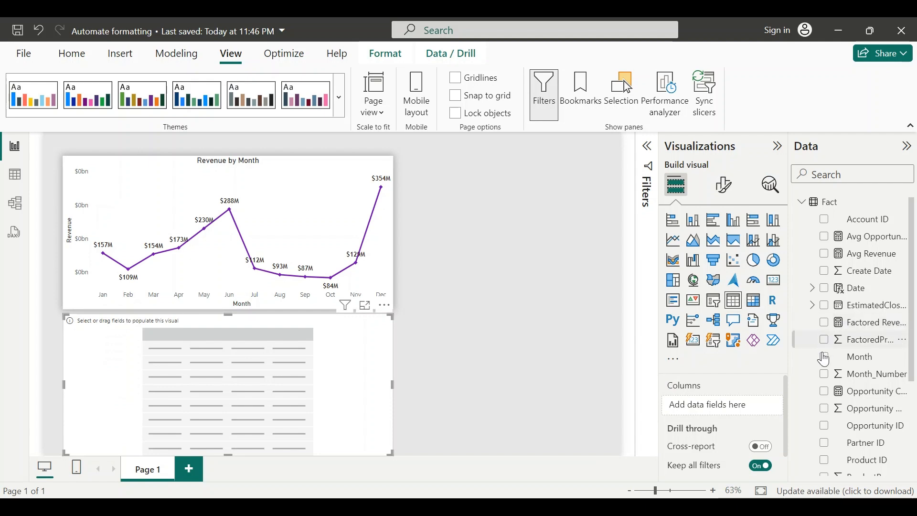
left_click(824, 220)
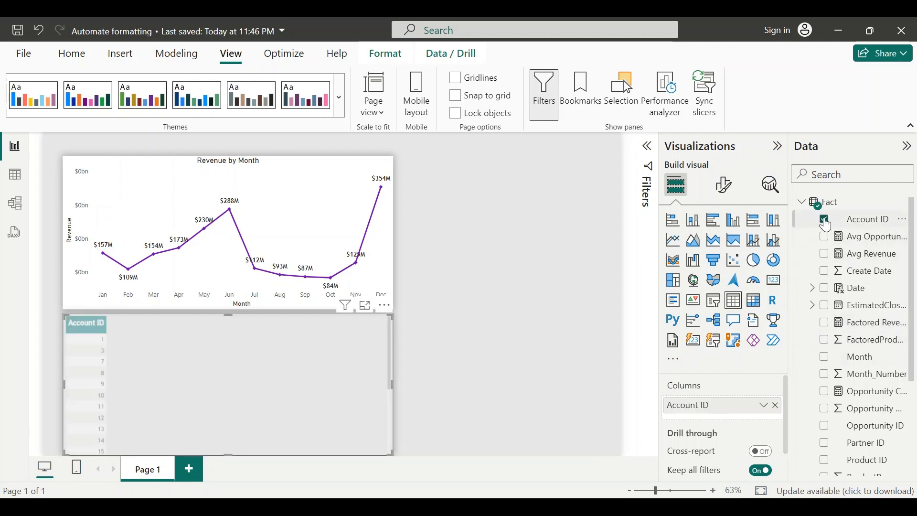
left_click(823, 219)
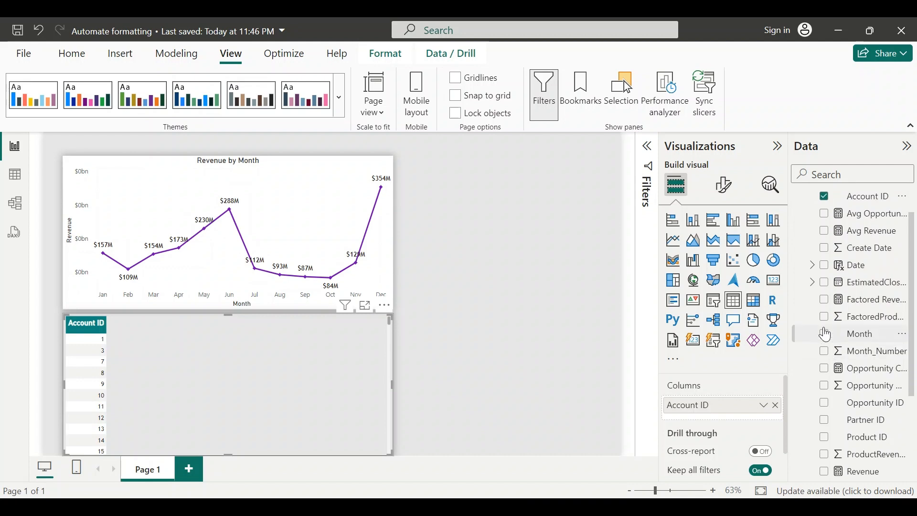
left_click(823, 333)
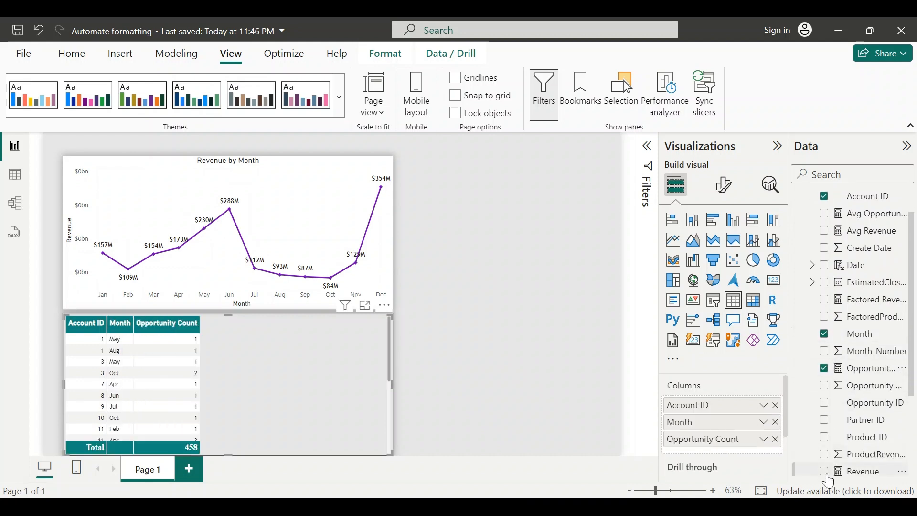
left_click(824, 471)
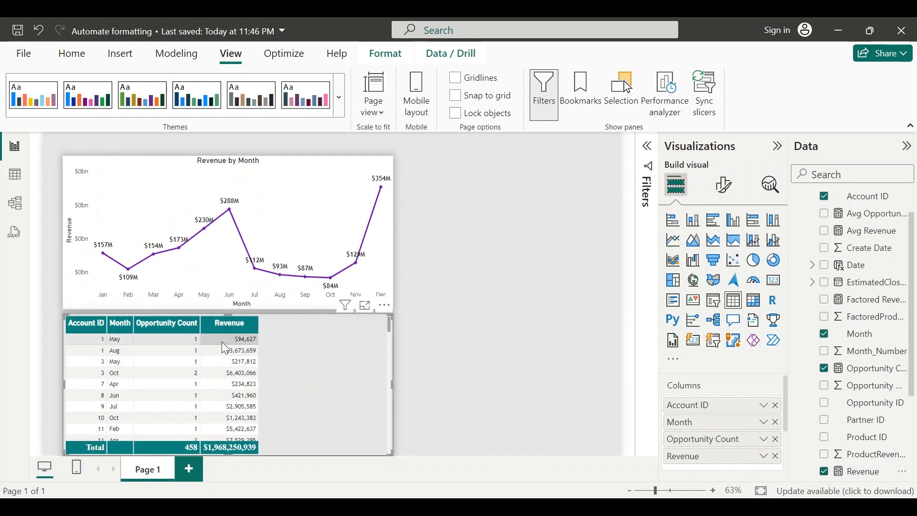
scroll("down", 3)
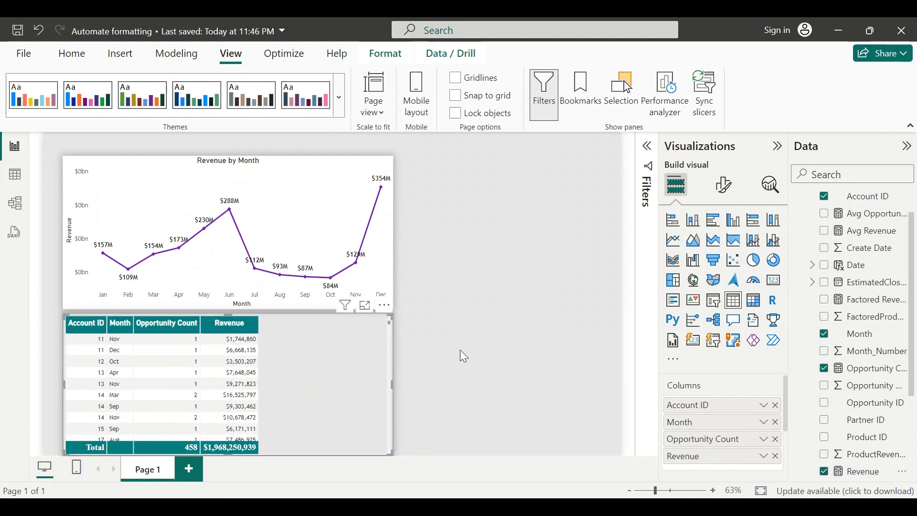